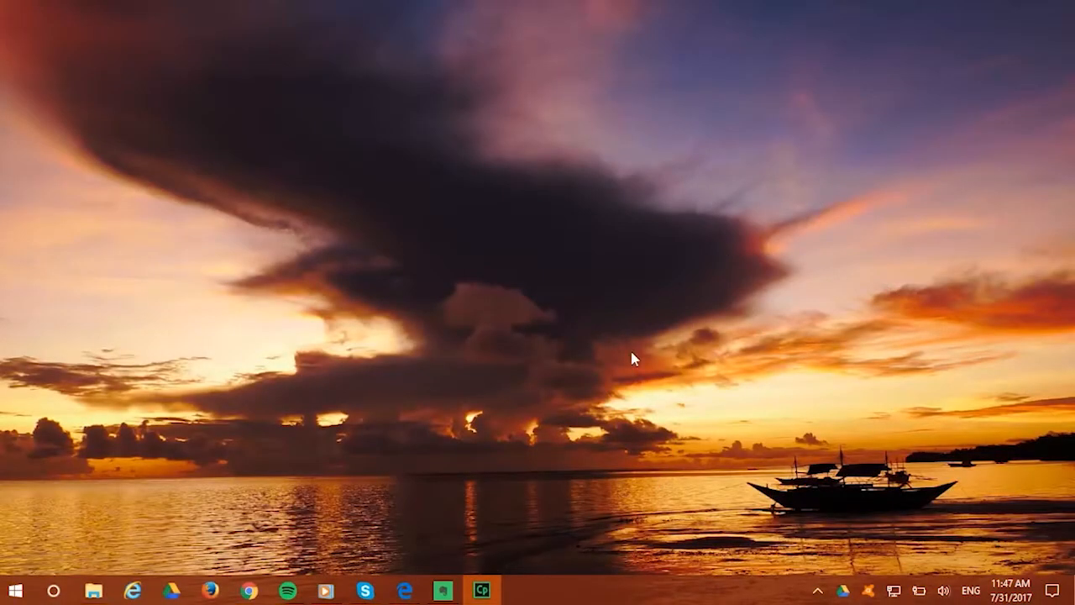
- Launch Evernote from the taskbar to view all nine notes across notebooks
left_click(441, 590)
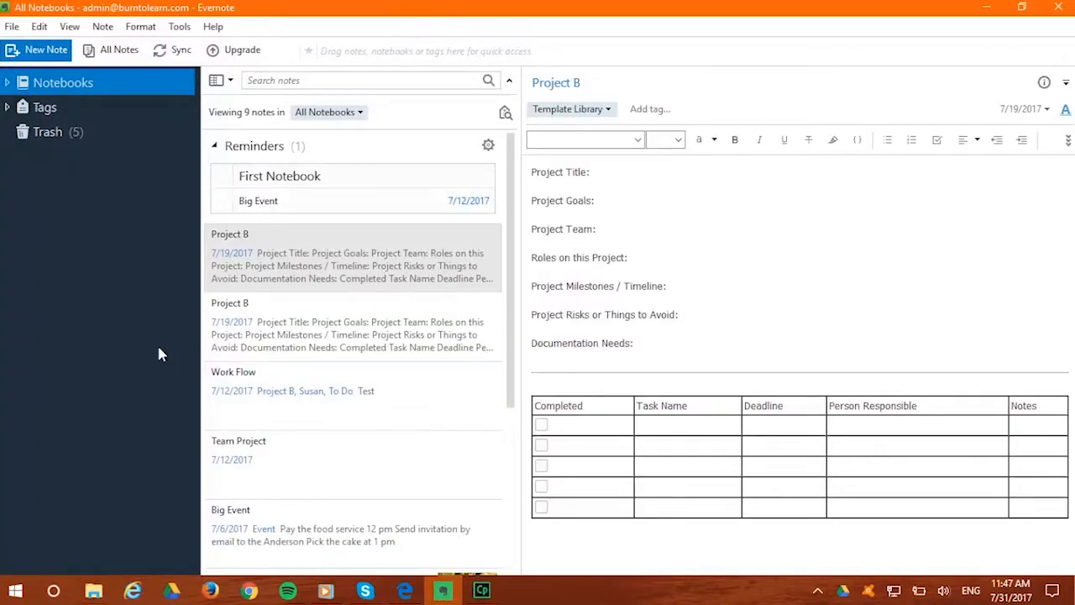
mouse_move(182, 82)
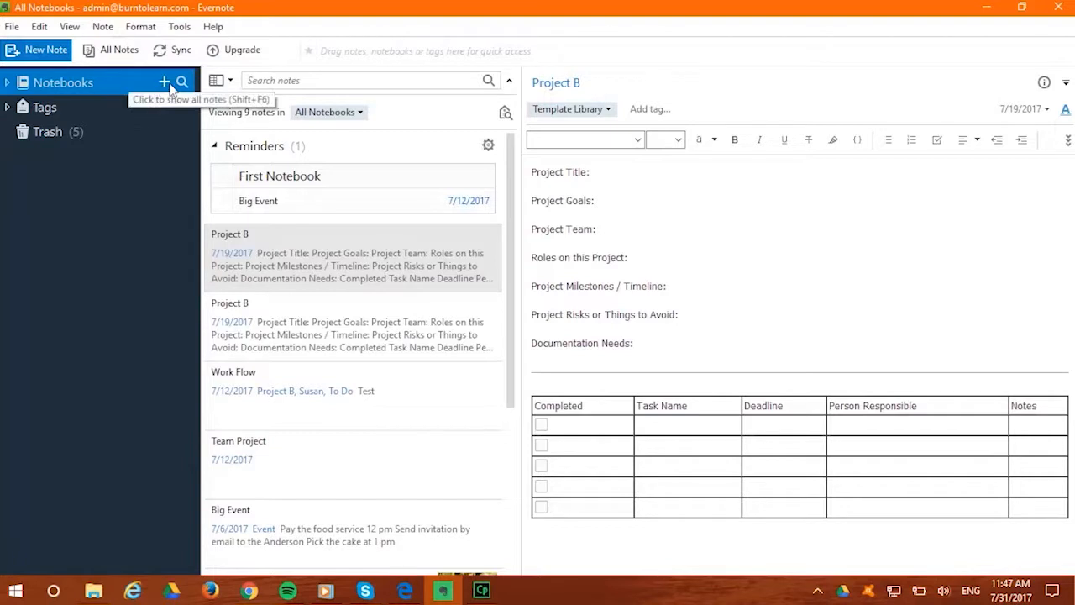
- Add a new notebook named 'Templates'
left_click(164, 82)
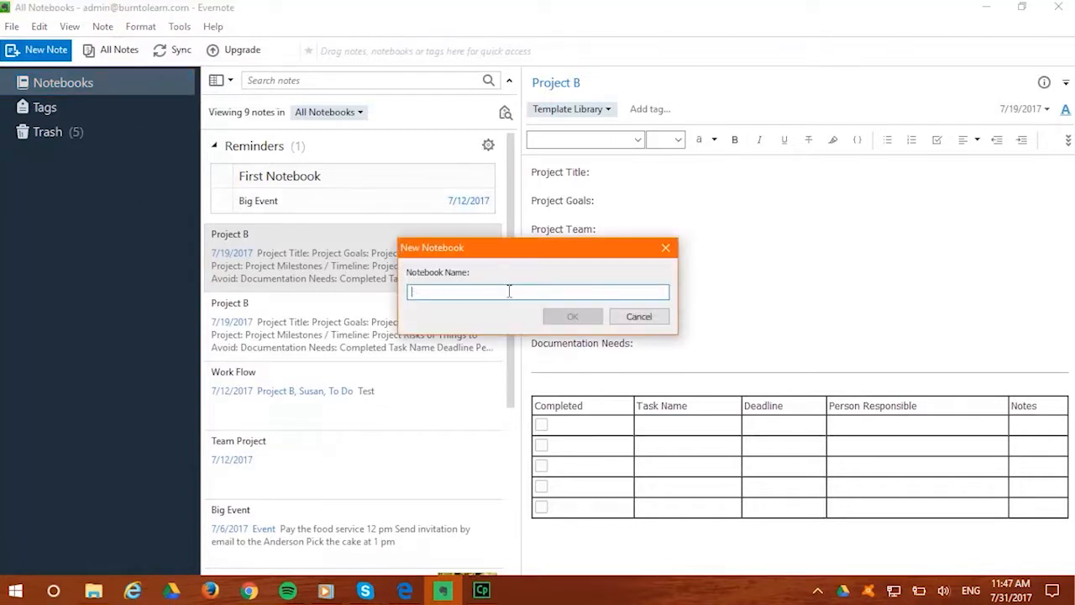
type("Template")
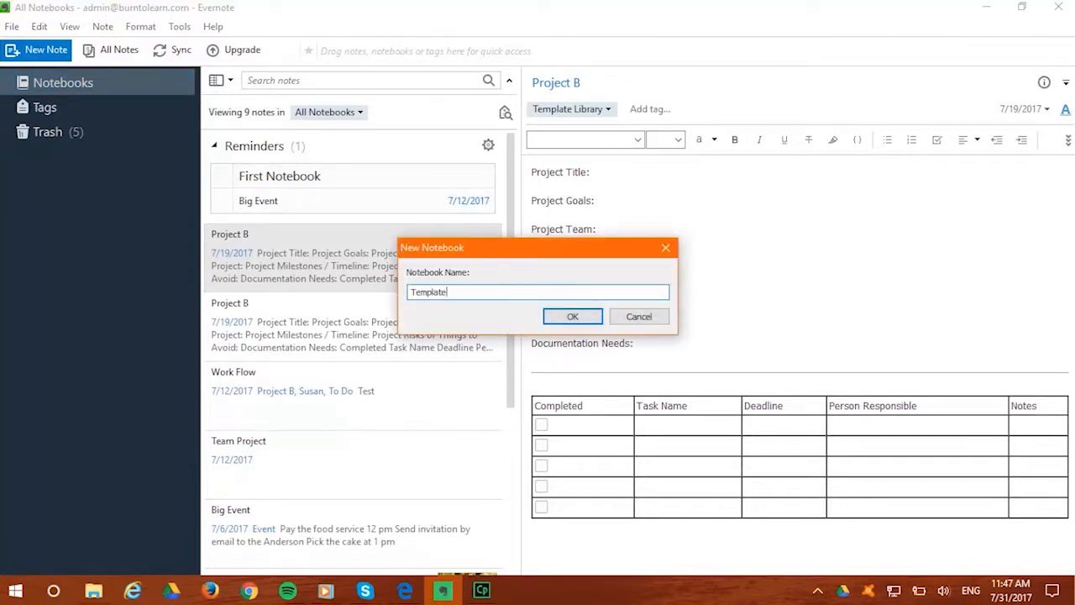
type("s")
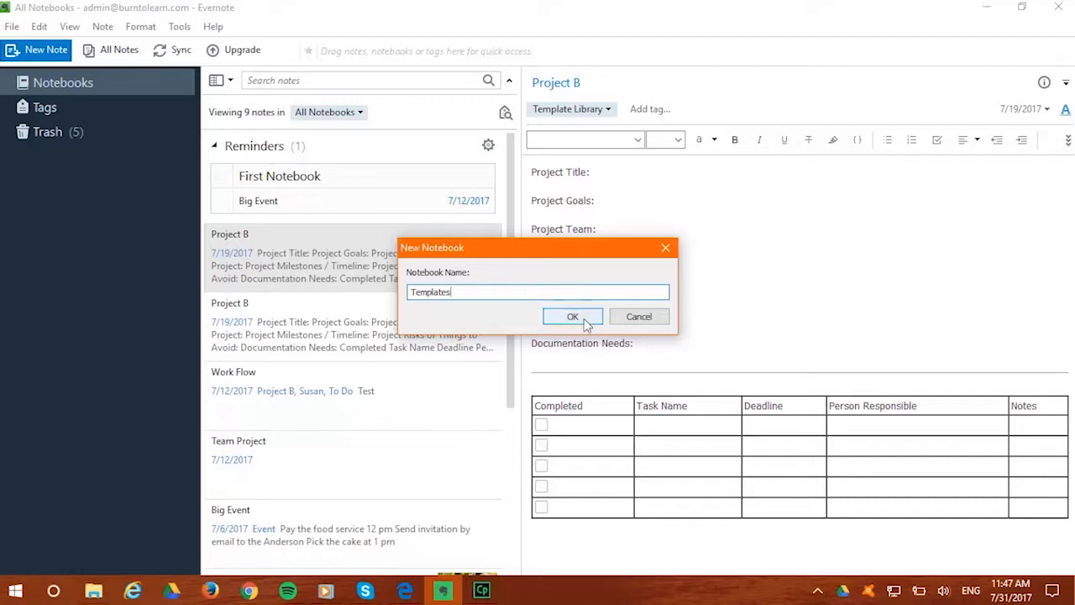
left_click(572, 316)
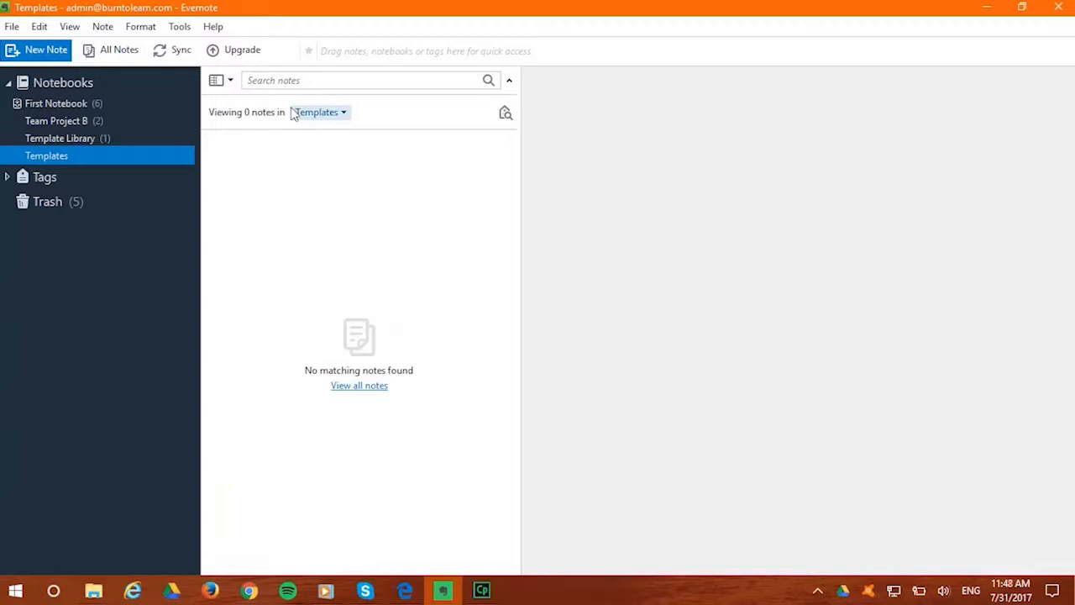
mouse_move(46, 50)
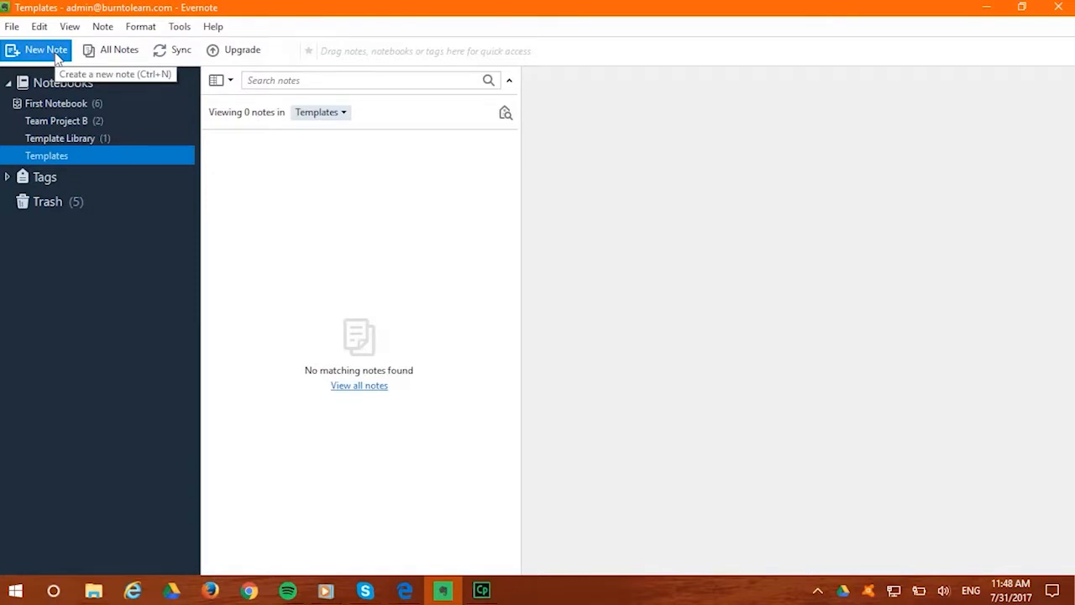
- Create a note in Templates titled 'Template-Workflow'
left_click(36, 50)
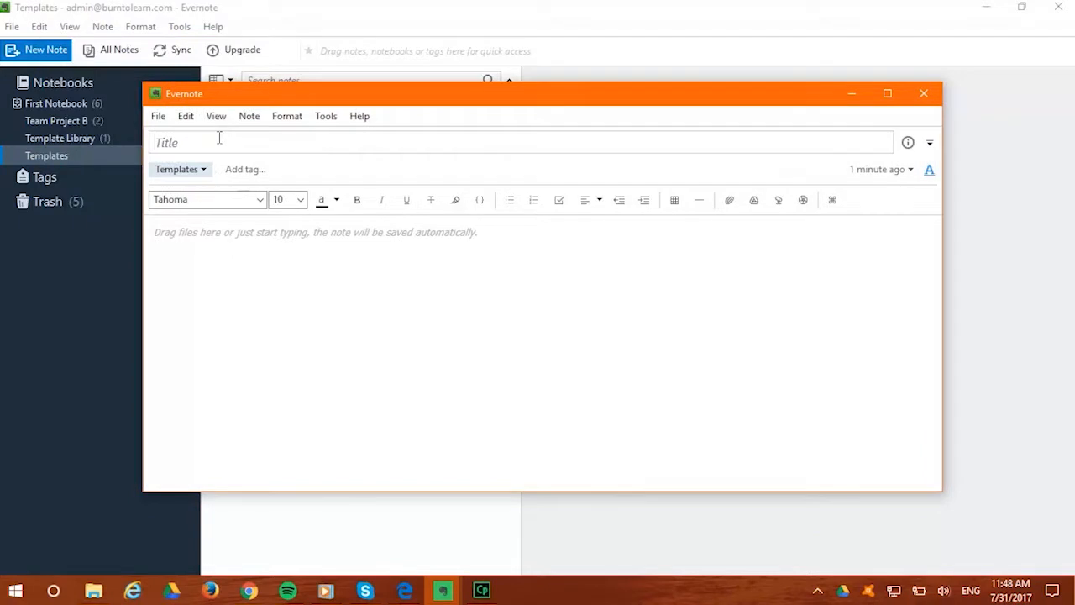
type("Template")
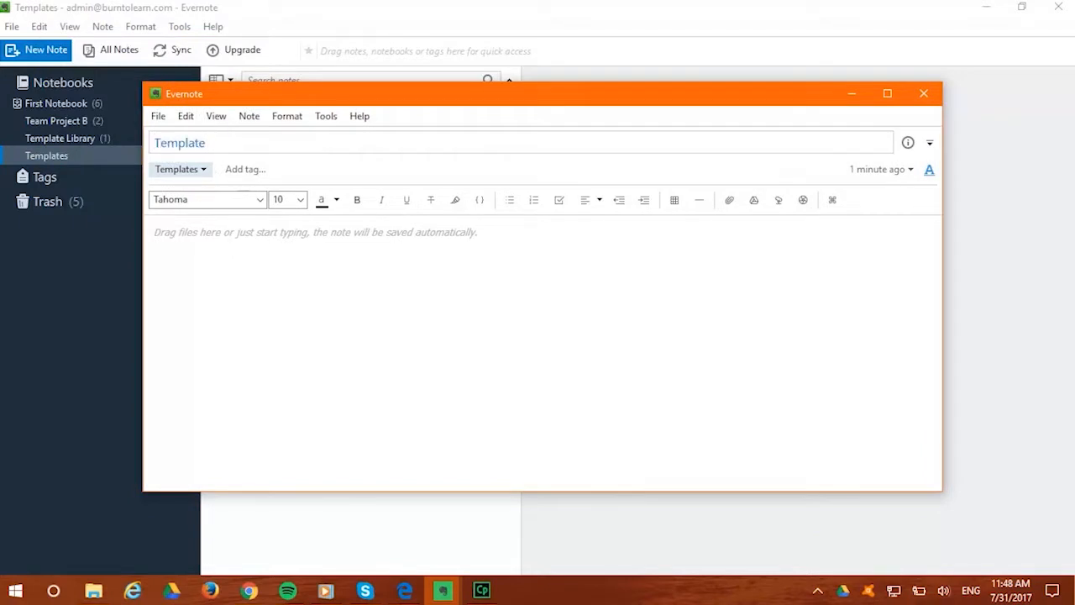
type("-")
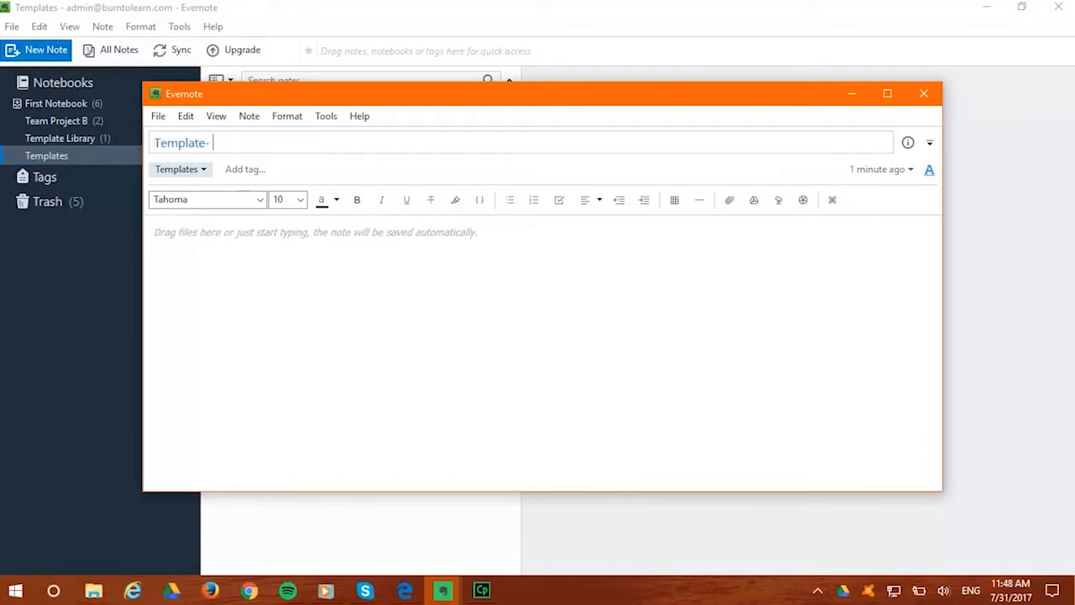
type("Work")
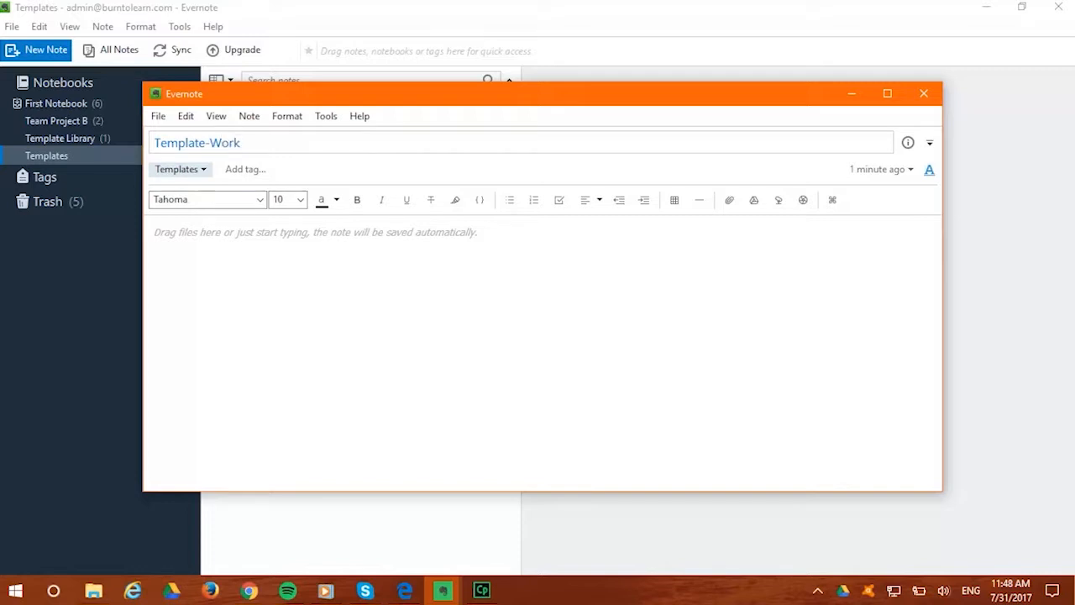
type("flow")
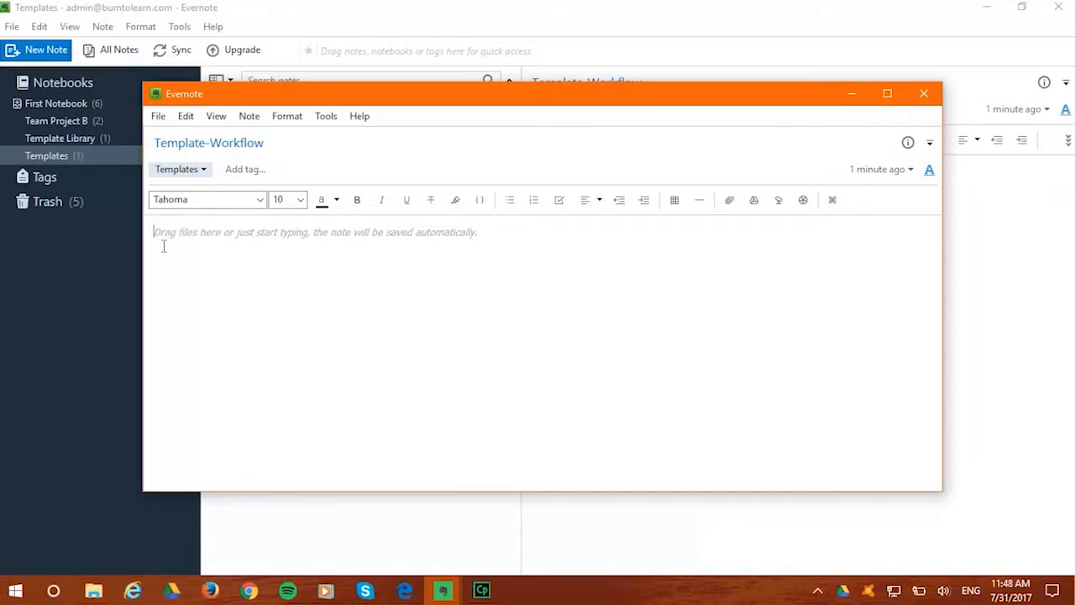
- Type Team Project Members, Due Date, Final Product Presentation, and Project Schedule fields into the note
type("Team Project M")
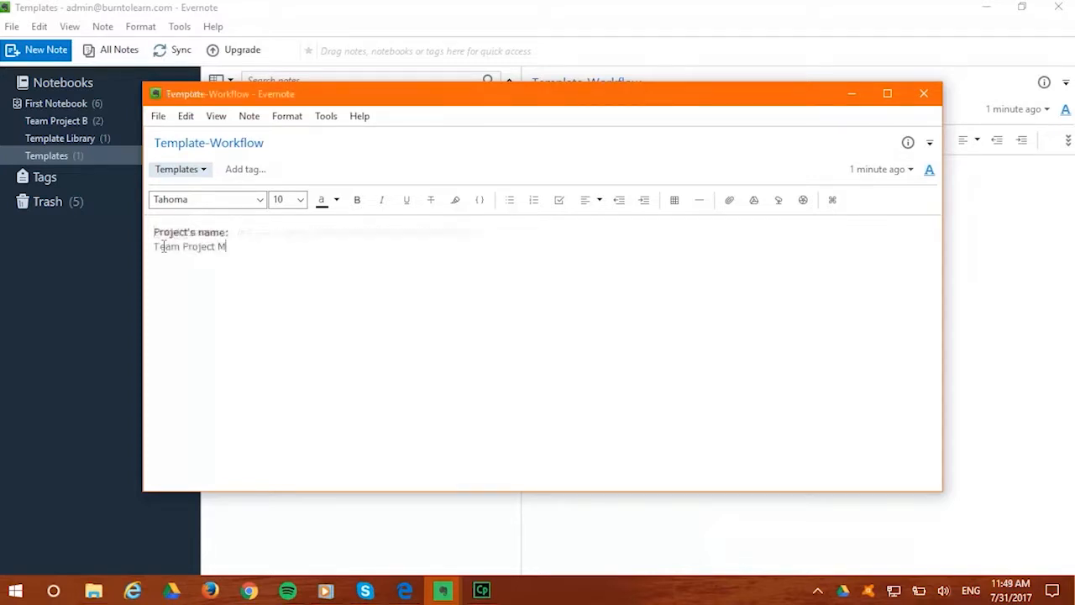
type("embers:")
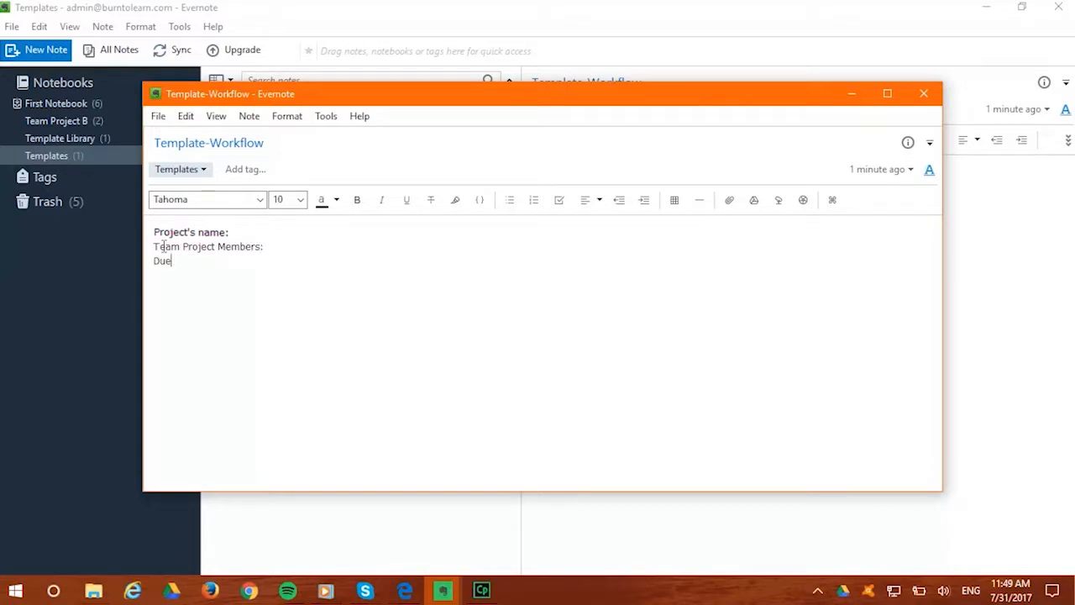
type("Date:")
type("Final Product")
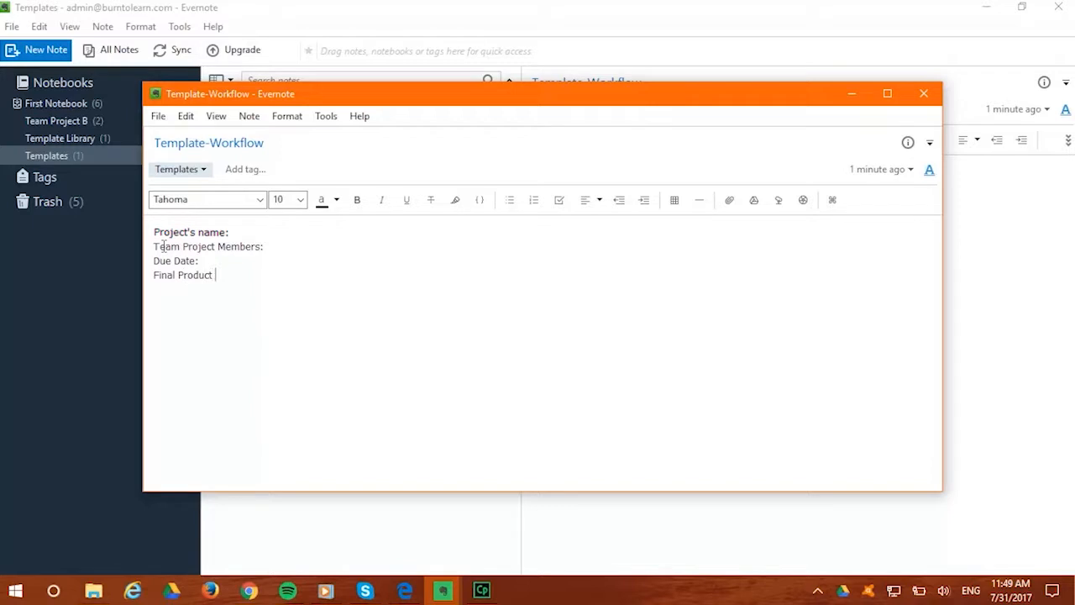
type("Presentation")
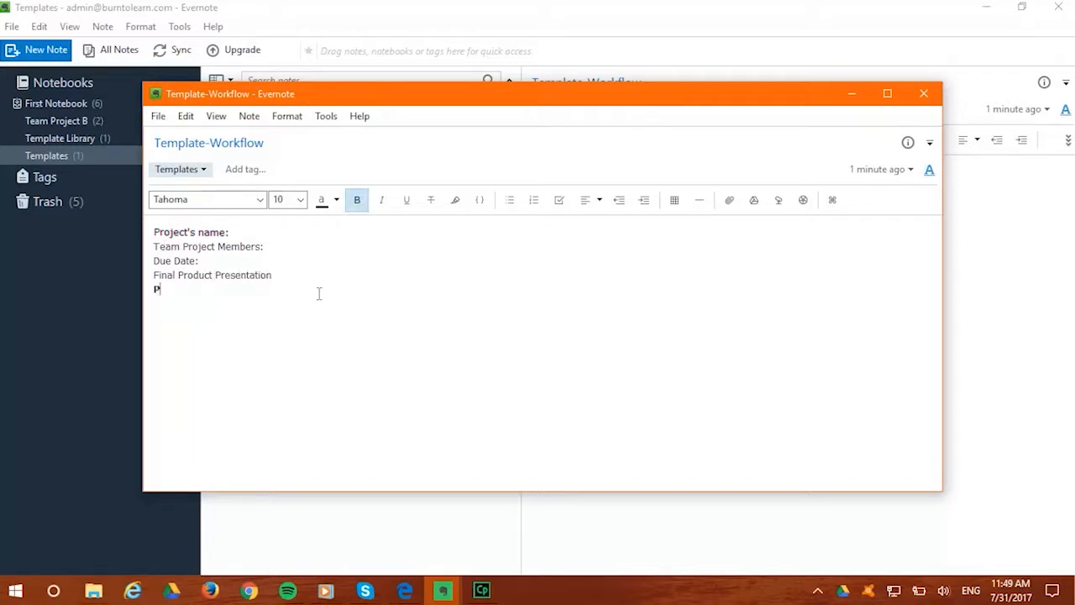
type("roject")
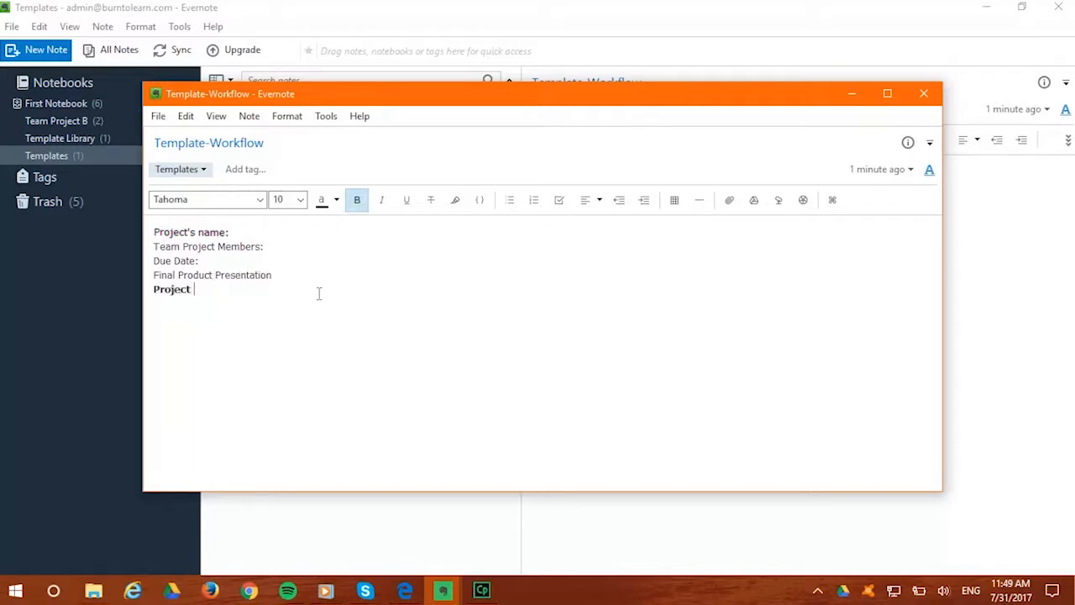
type("Sche")
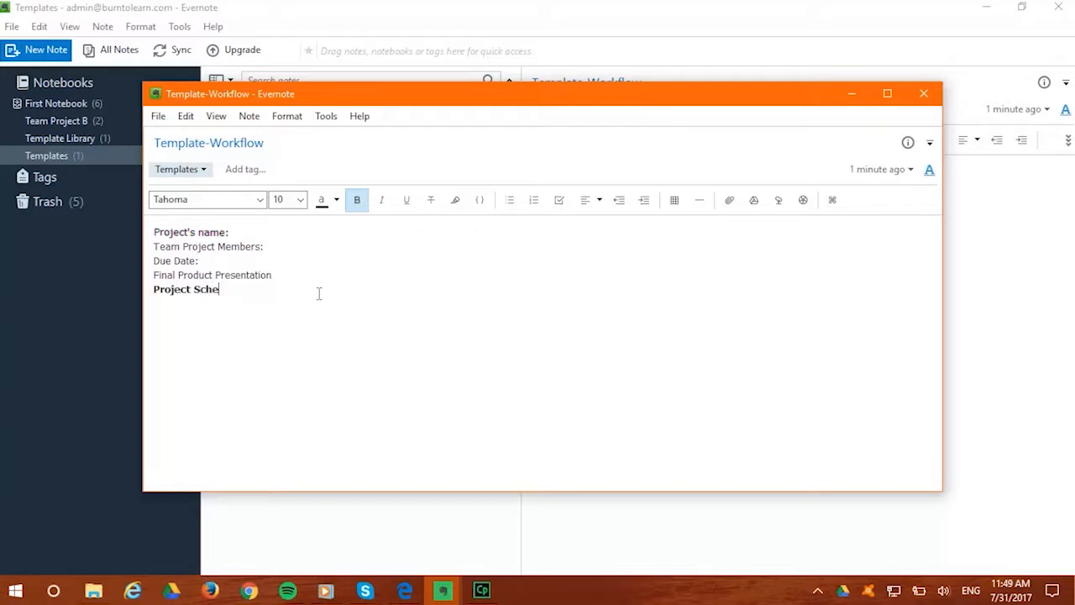
type("dule")
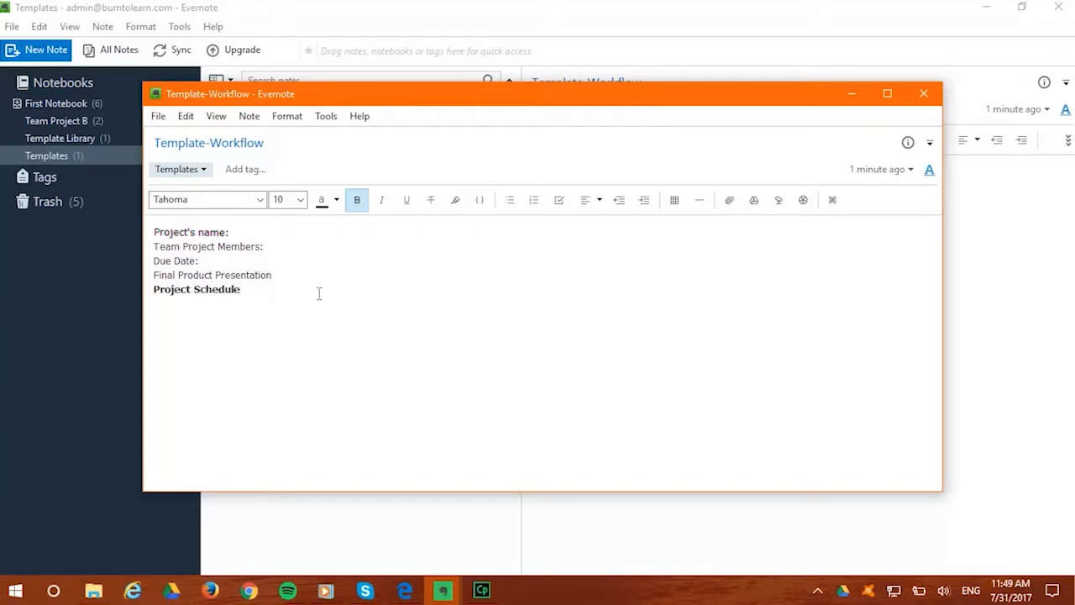
mouse_move(710, 353)
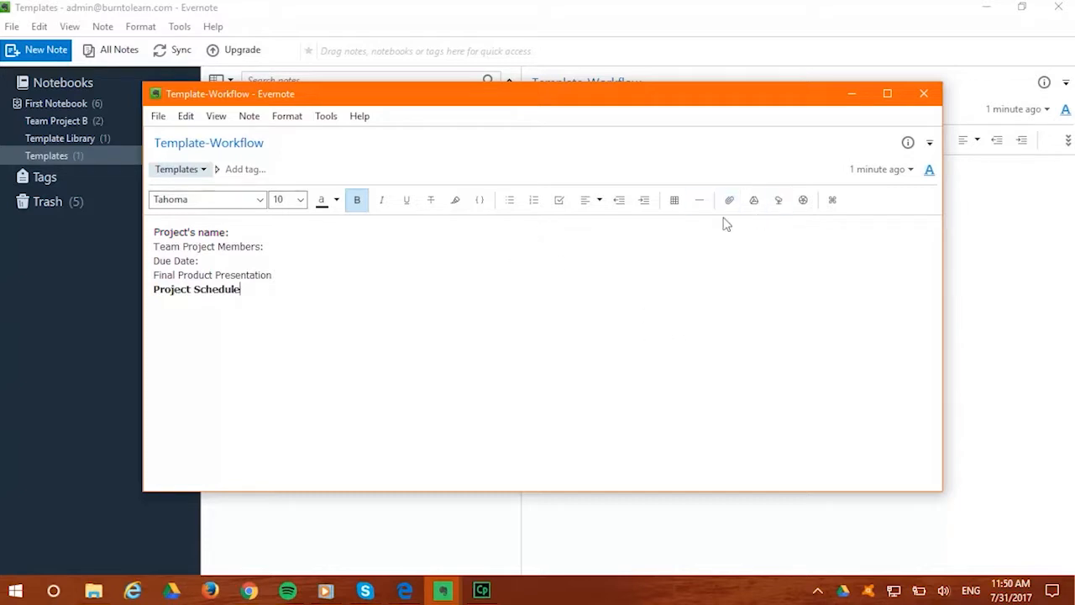
- Insert a 3×2 table with headers Start Date, Final Review, and Deadline
left_click(675, 200)
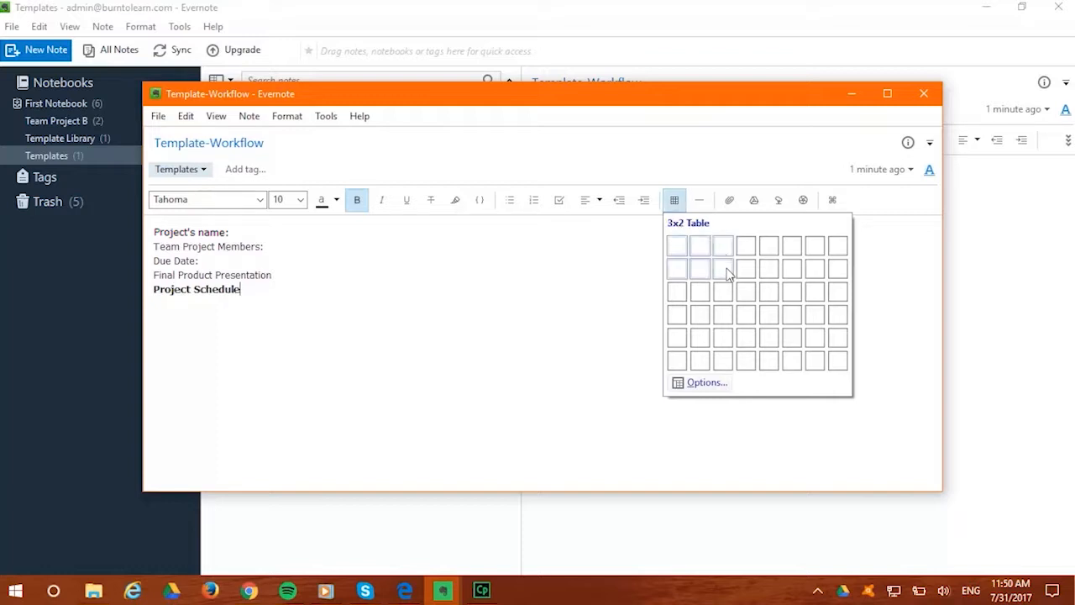
left_click(723, 268)
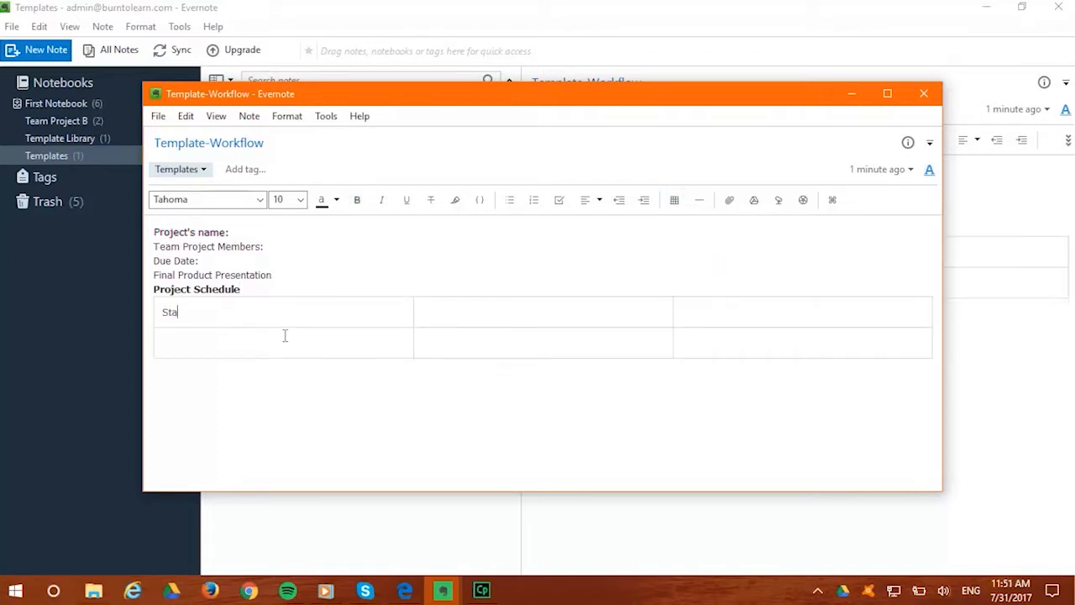
type("rt")
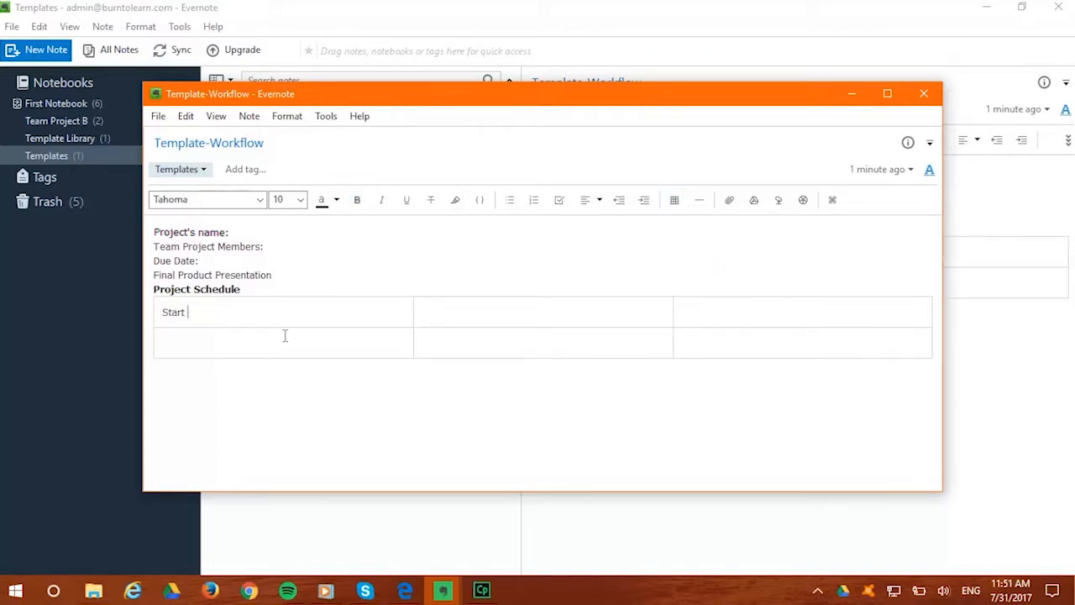
type("Final Review")
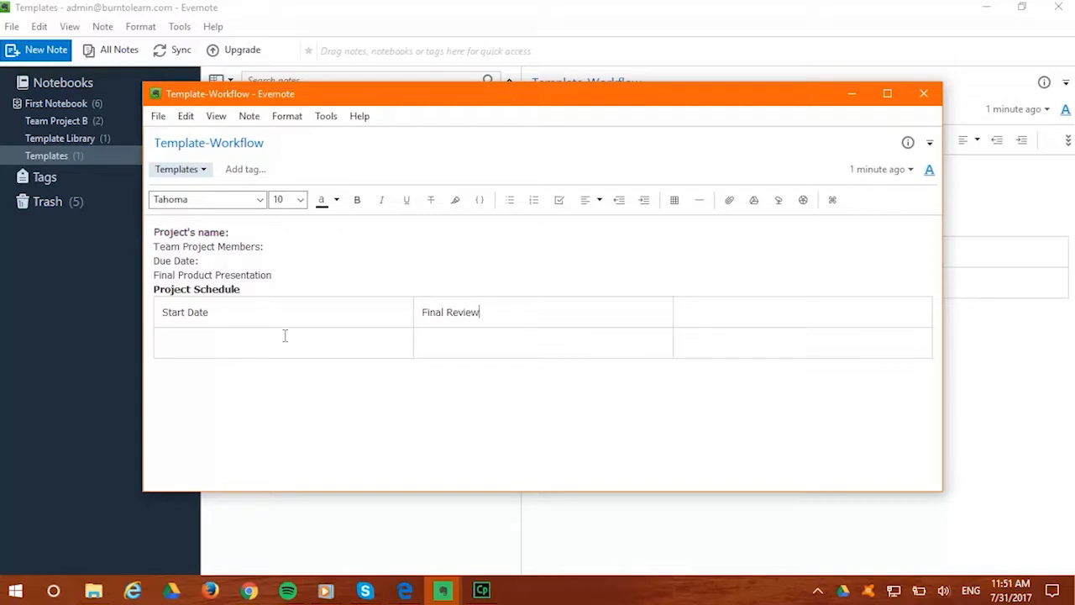
type("Deadline")
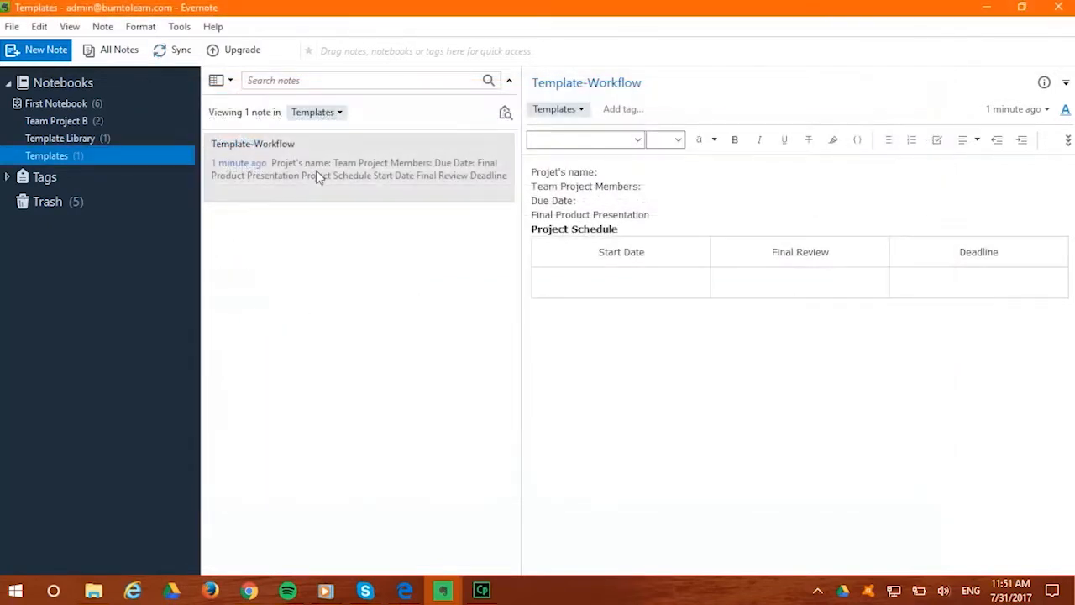
- Copy the Template-Workflow note to another notebook, then reselect it and reopen its context menu
right_click(318, 168)
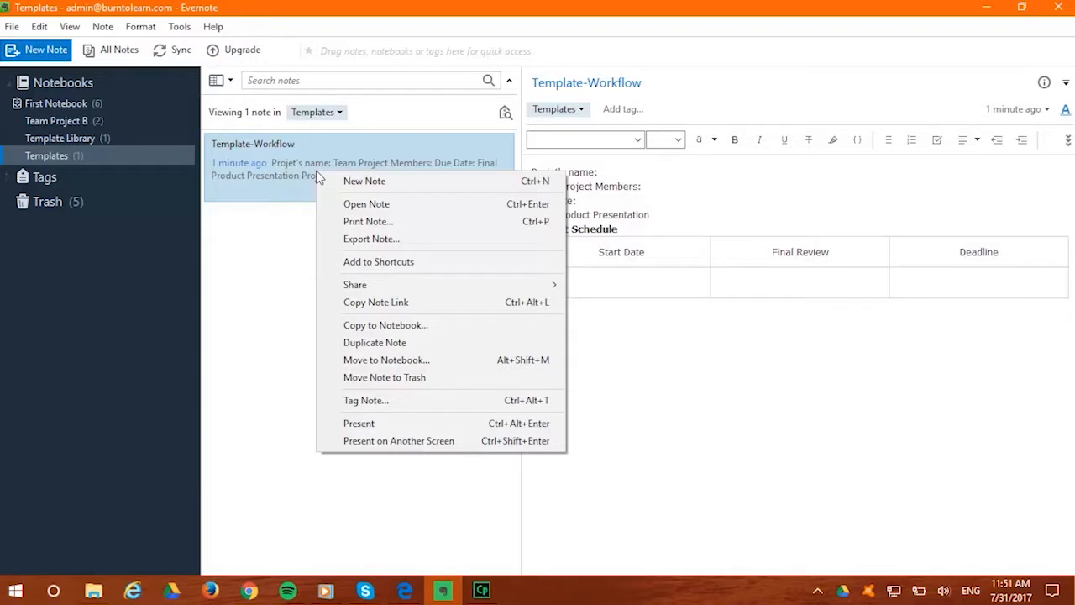
mouse_move(412, 325)
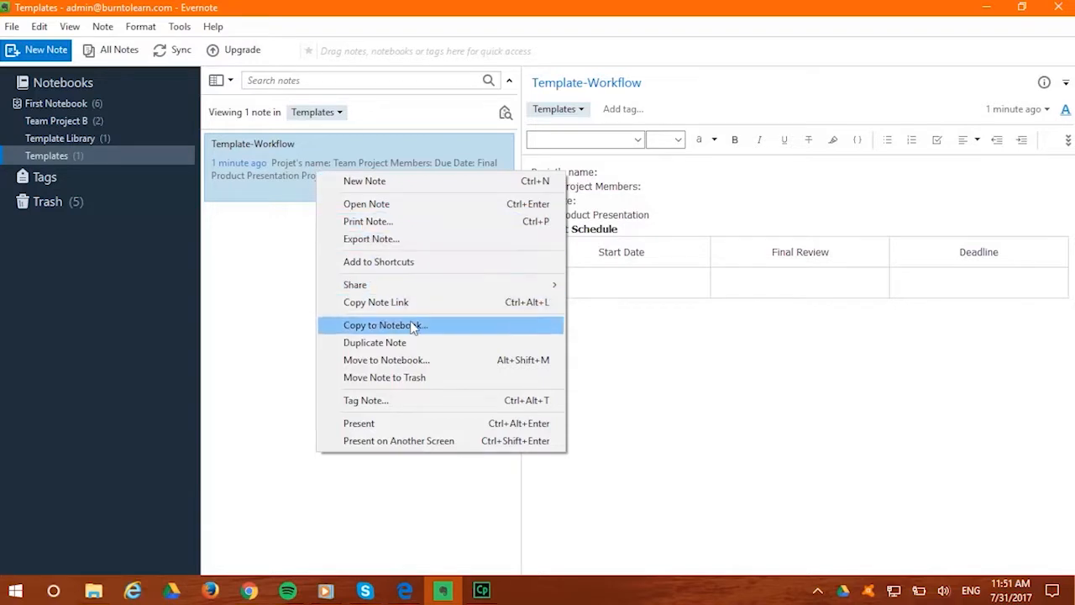
left_click(385, 325)
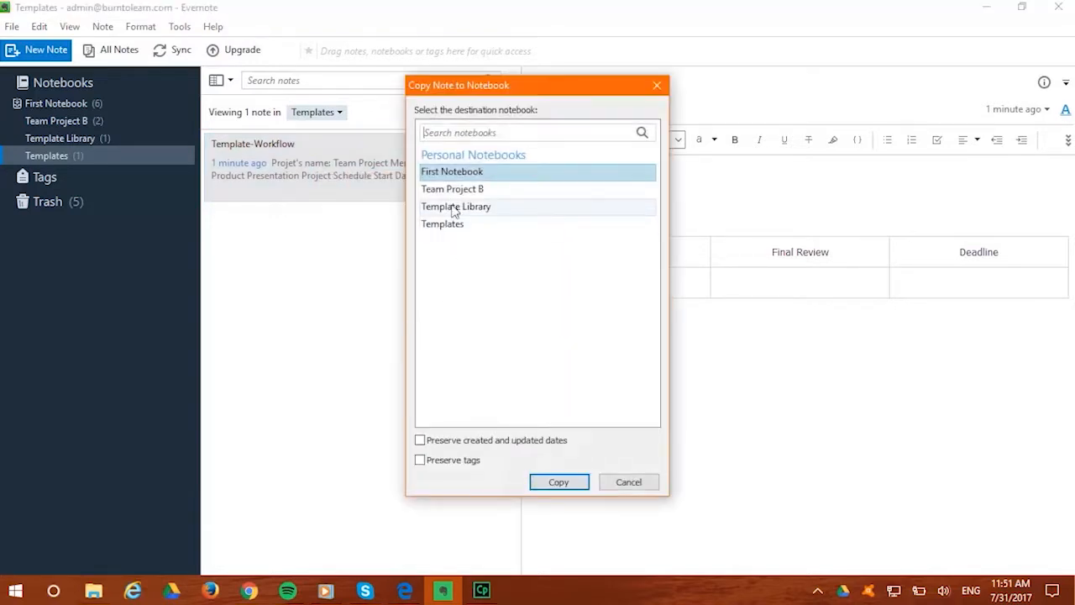
left_click(559, 481)
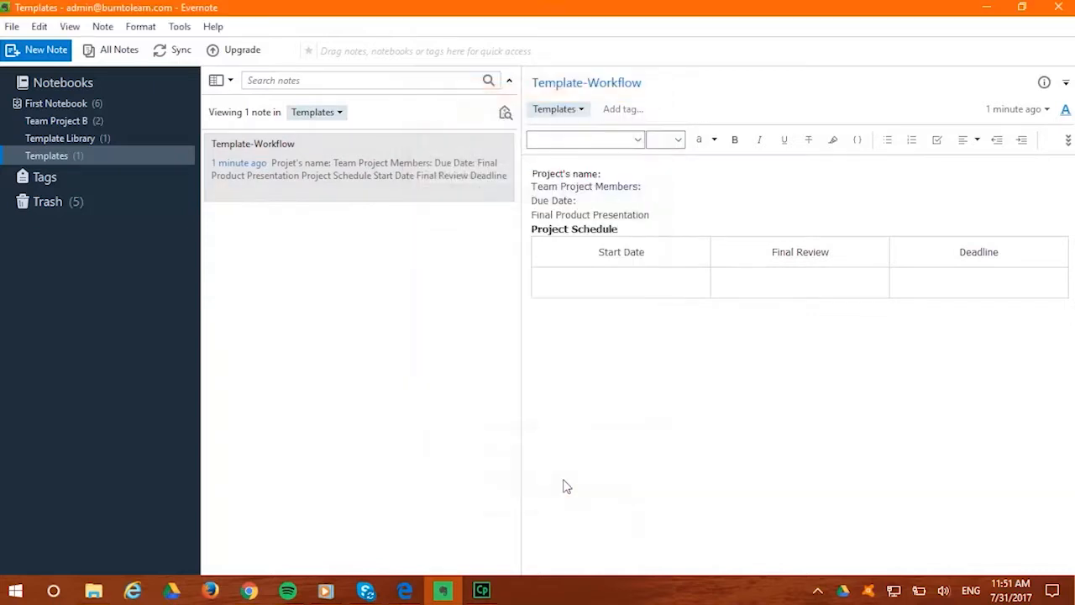
left_click(358, 160)
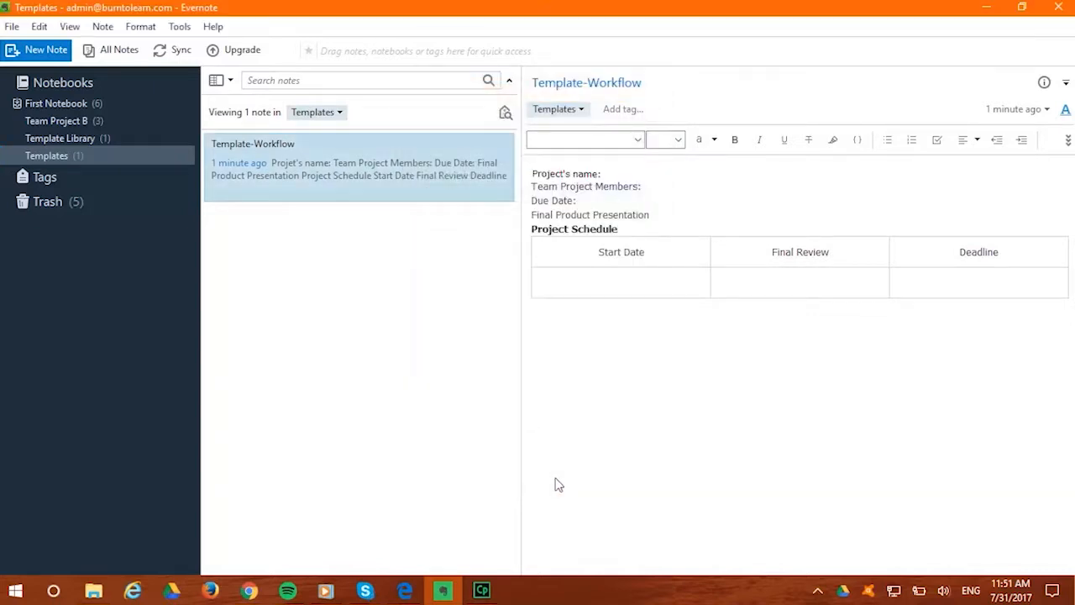
right_click(358, 168)
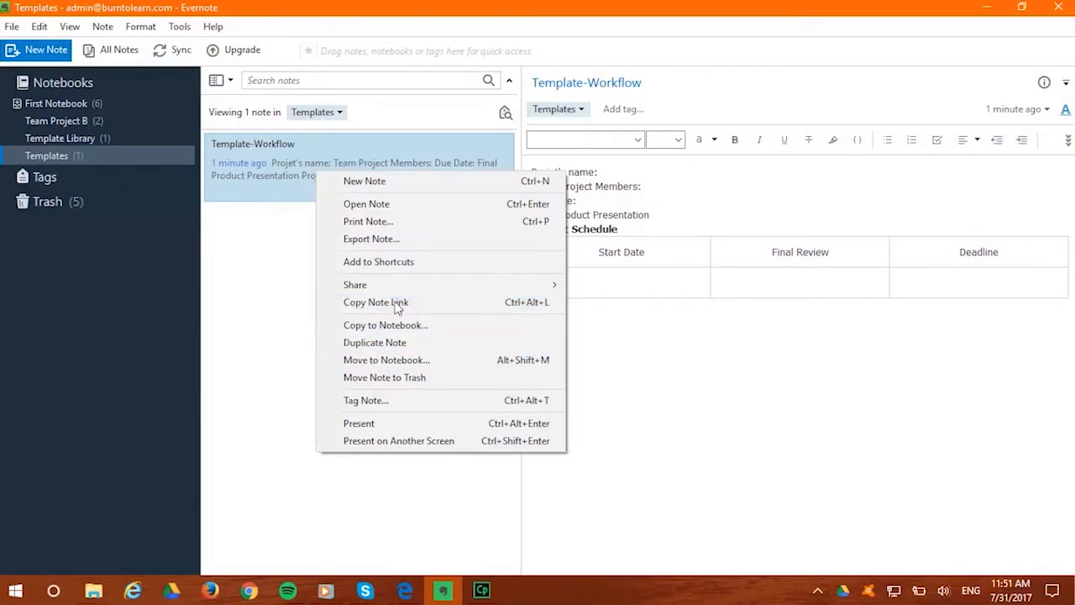